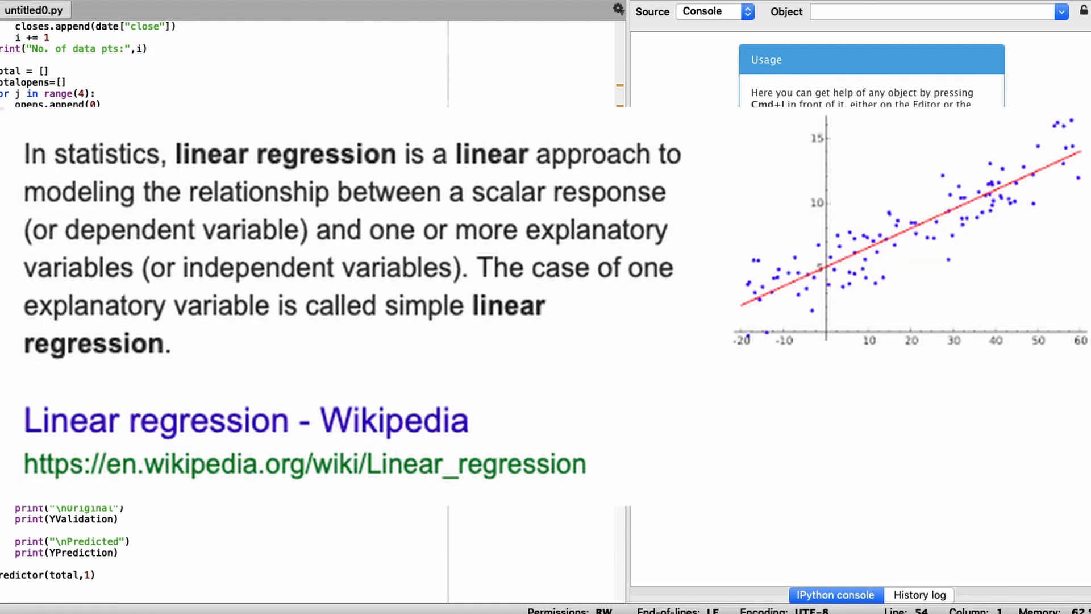
Rerun the predictor with GOOGL entered at the 'What stock?' prompt to print its closes.
left_click(495, 583)
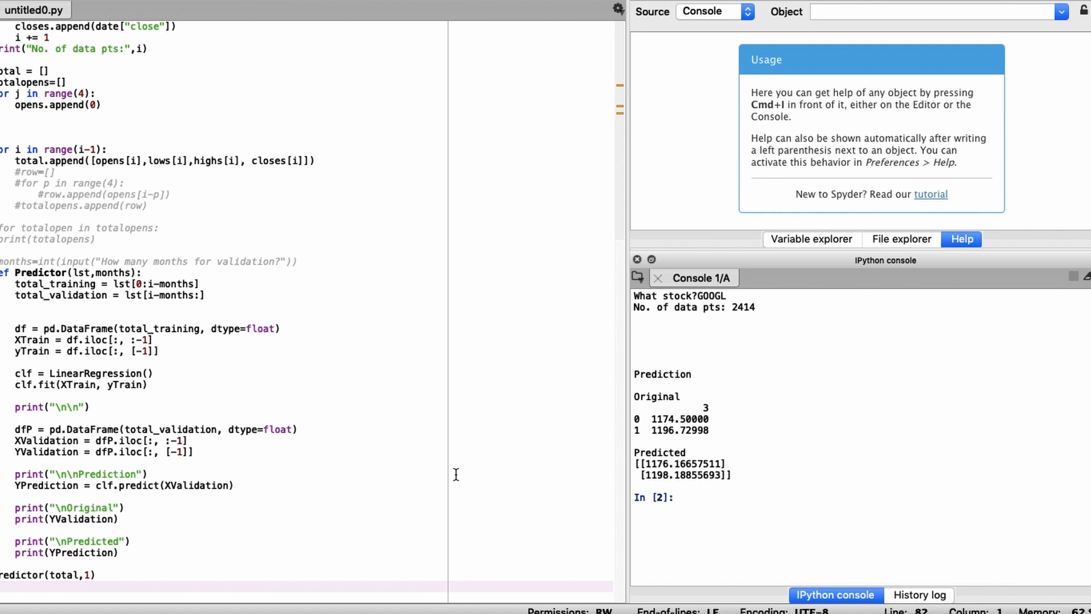
mouse_move(457, 464)
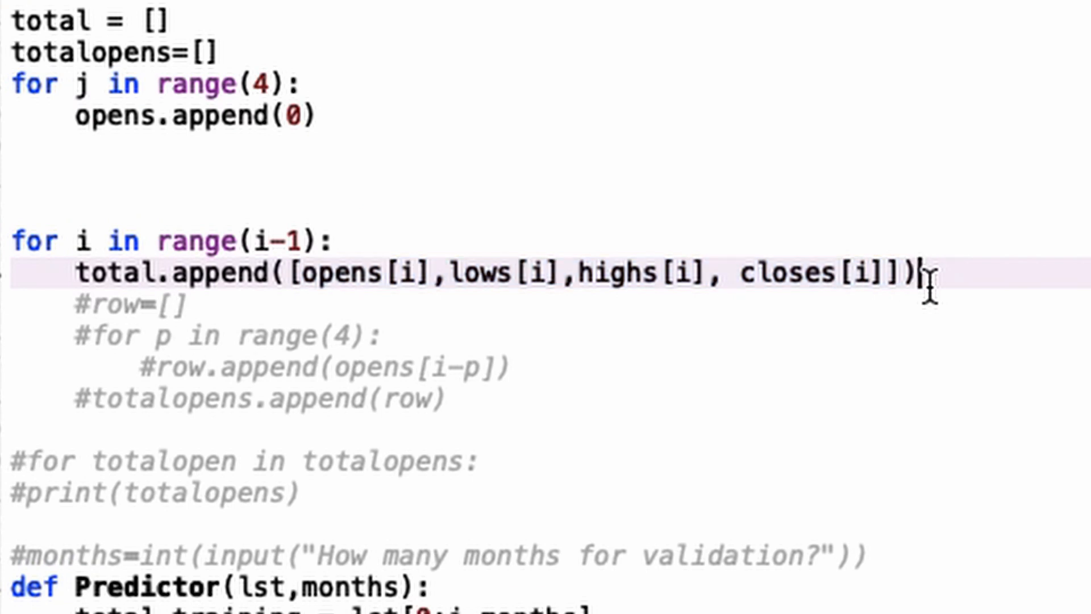
mouse_move(341, 272)
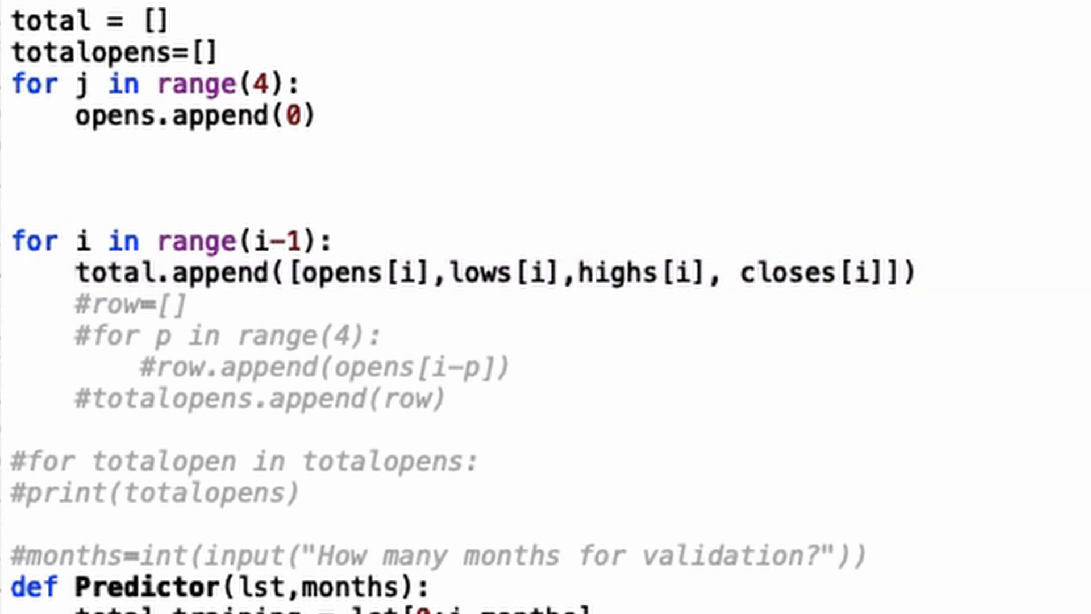
mouse_move(731, 272)
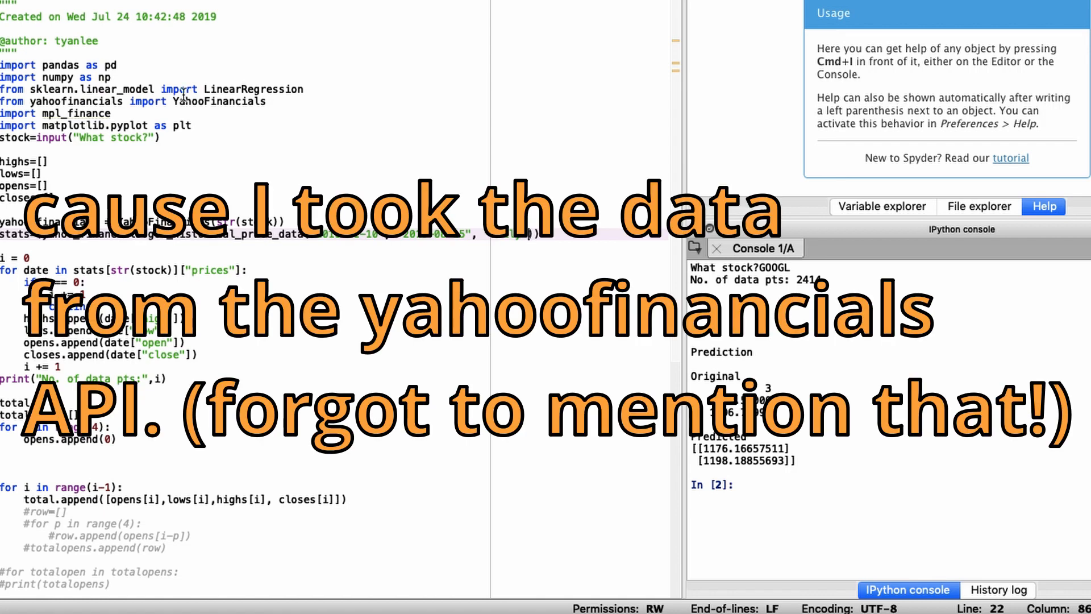
mouse_move(537, 187)
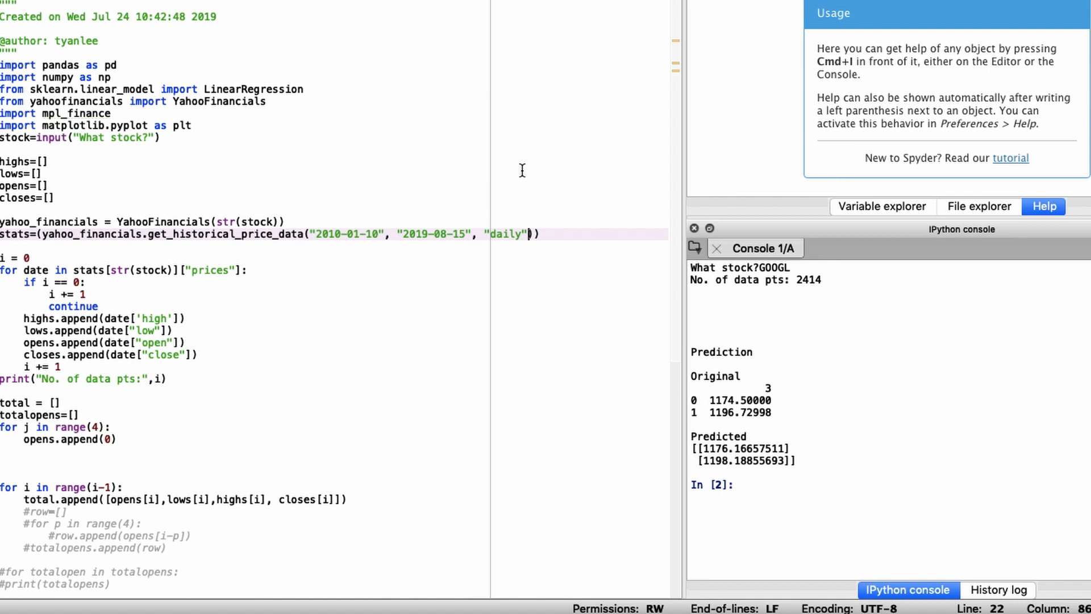
mouse_move(575, 301)
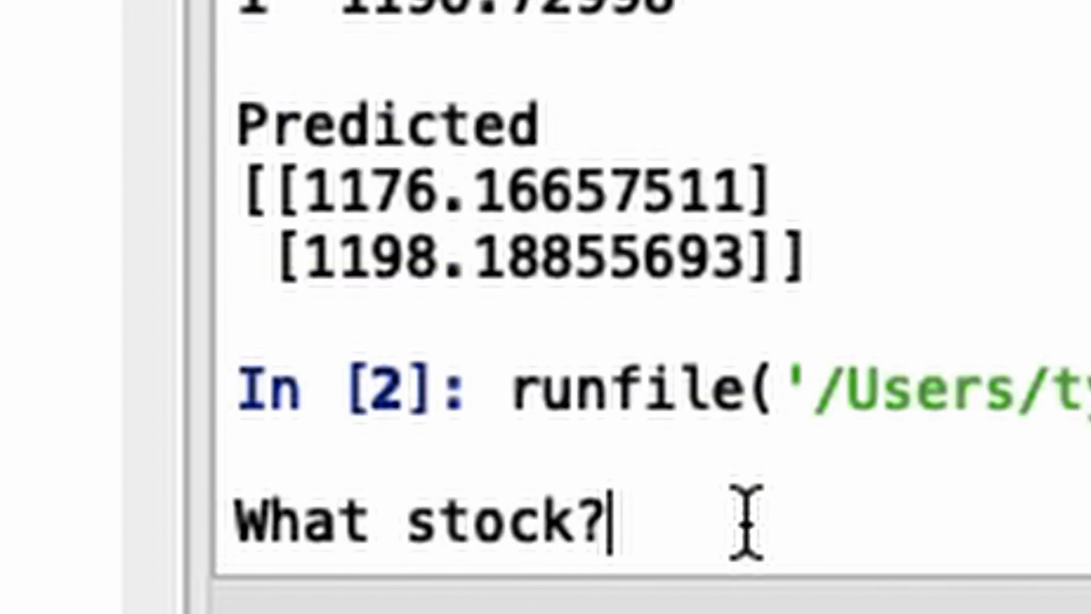
type("GOOGL")
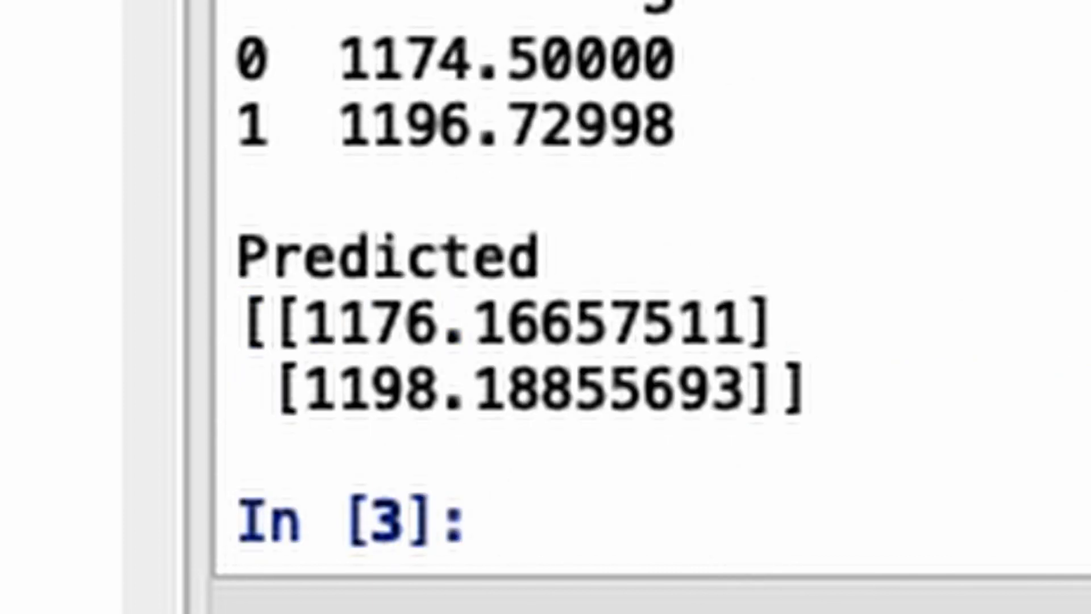
double_click(502, 59)
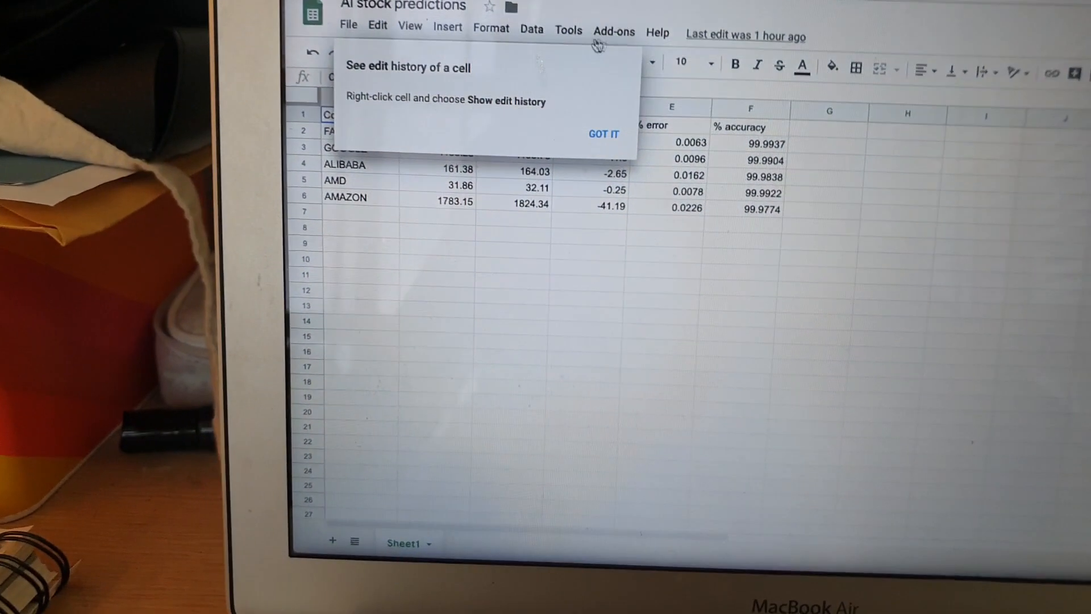
Dismiss the edit-history tip and review the predictions table with accuracy above 99.97 percent.
left_click(602, 134)
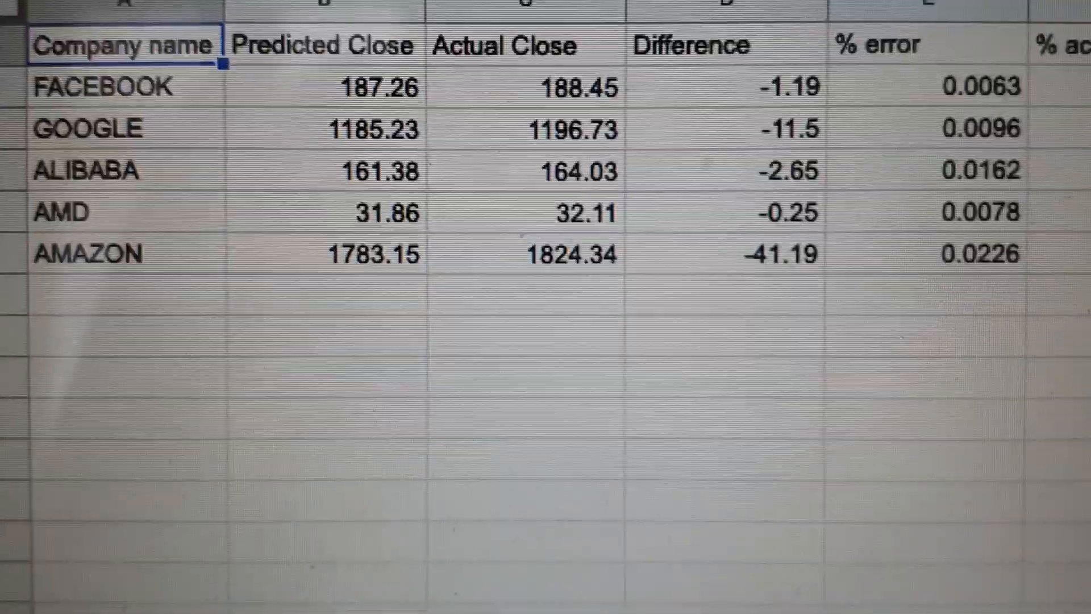
scroll("right", 3)
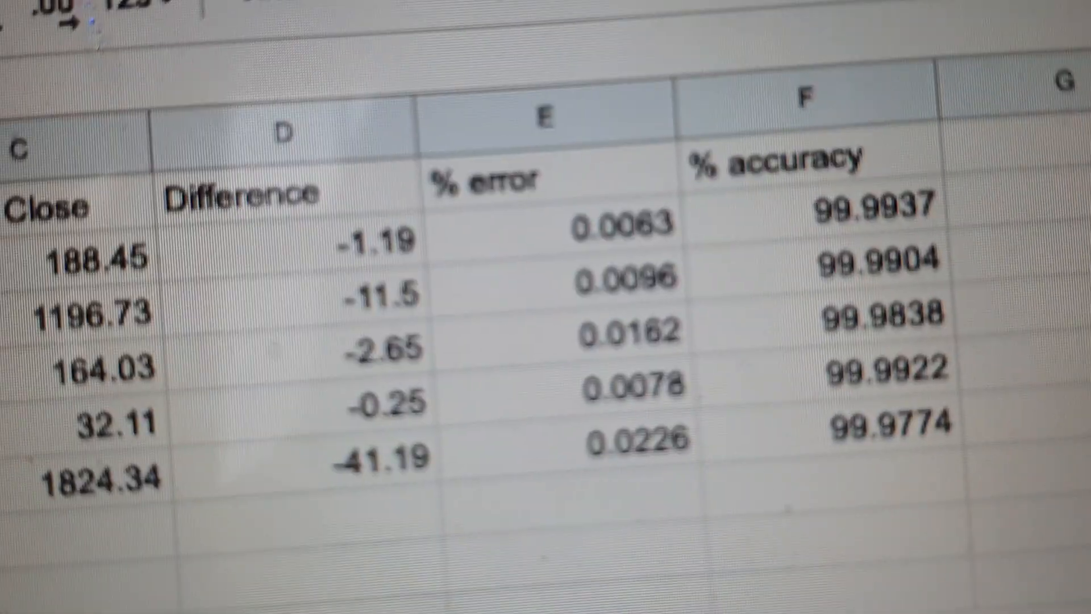